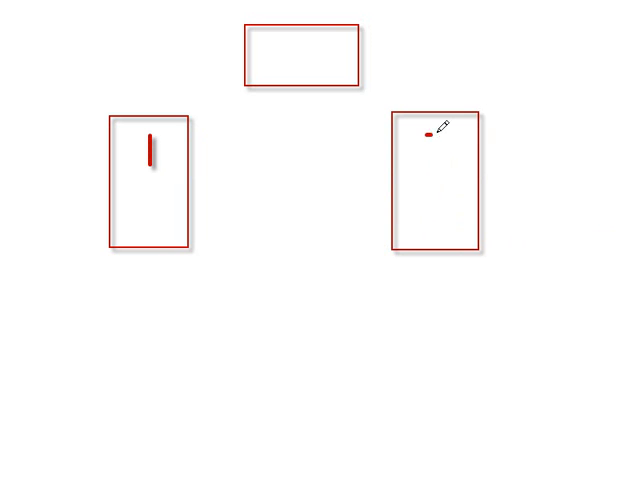
Write the number 2 inside the right node rectangle with the pen
left_click_drag(432, 130, 438, 190)
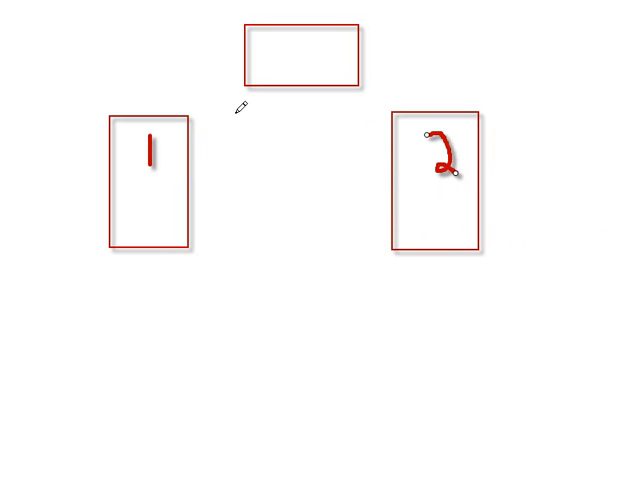
left_click(304, 52)
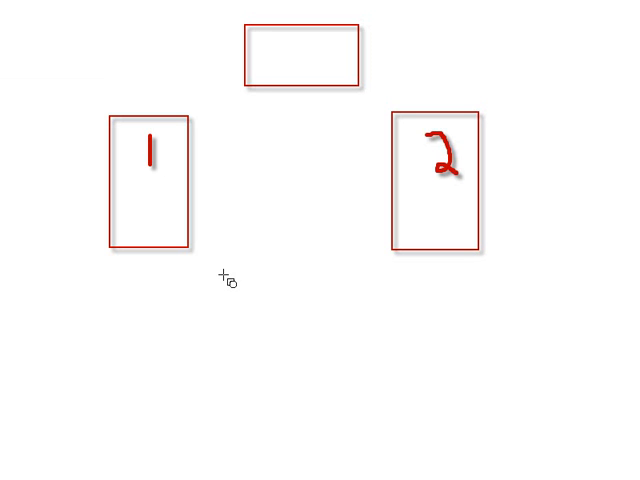
mouse_move(140, 212)
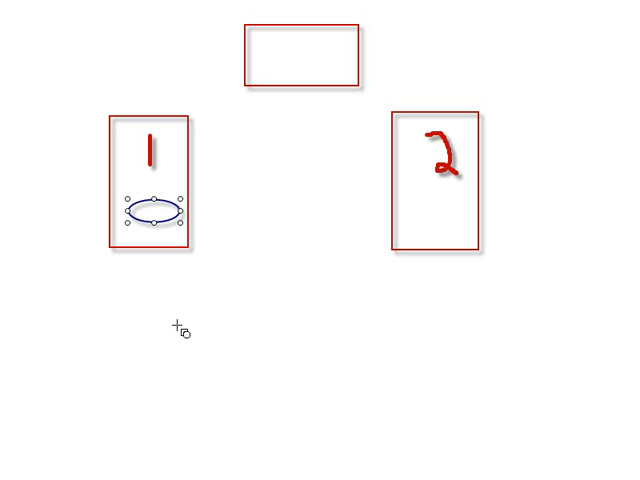
mouse_move(344, 298)
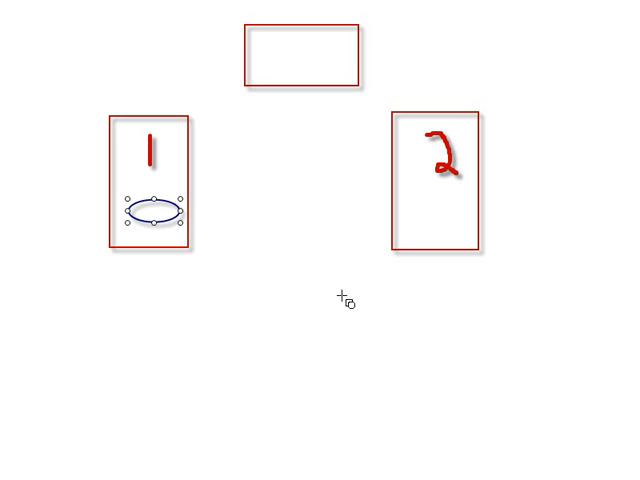
mouse_move(416, 196)
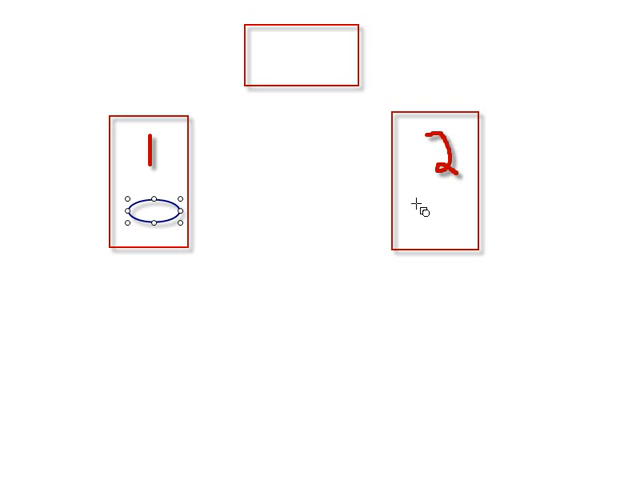
mouse_move(160, 210)
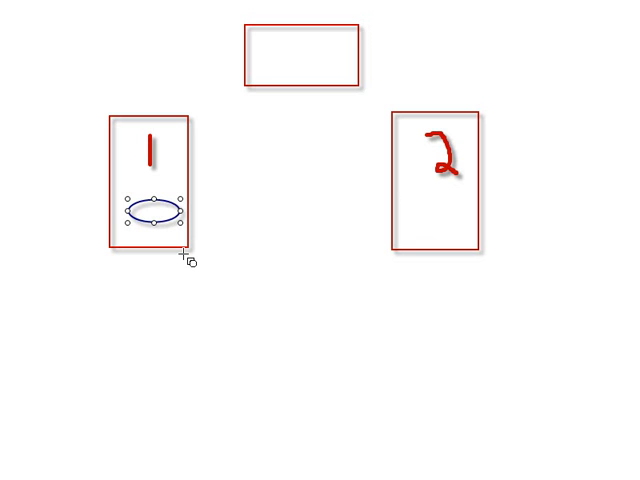
mouse_move(148, 322)
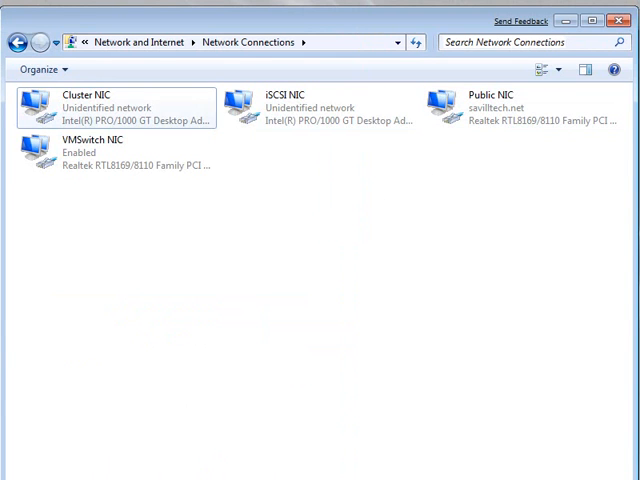
mouse_move(120, 108)
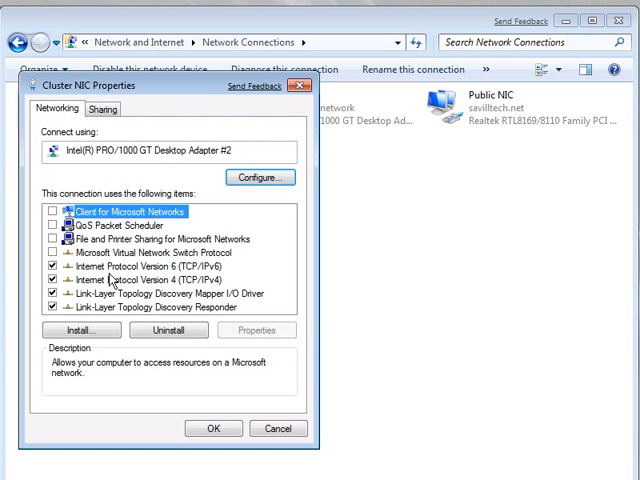
mouse_move(112, 252)
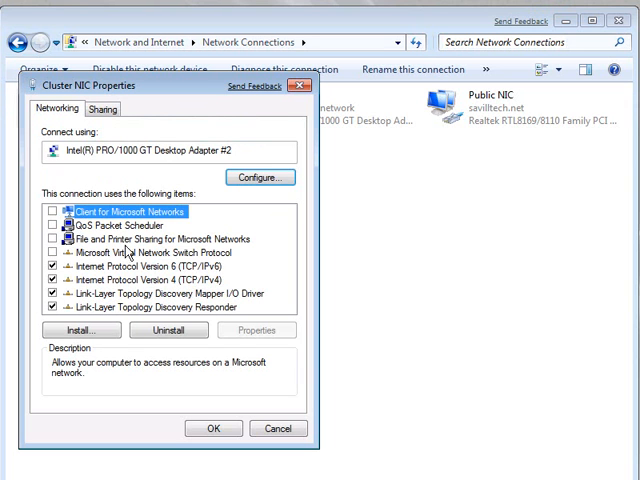
Read the Internet Protocol Version 4 description in Cluster NIC properties, then cancel without changes
left_click(130, 280)
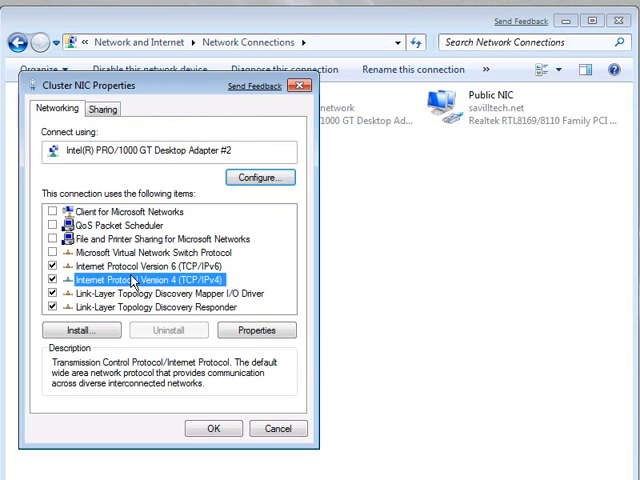
left_click(256, 330)
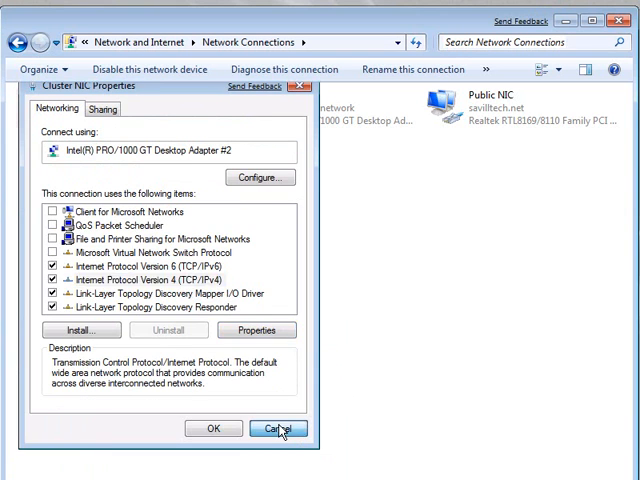
left_click(280, 428)
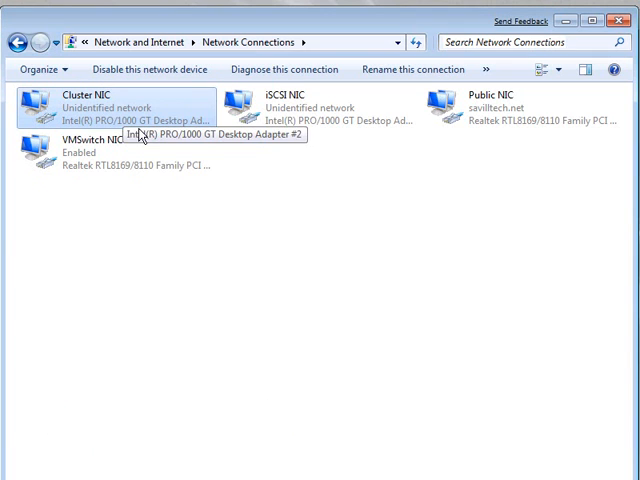
mouse_move(156, 130)
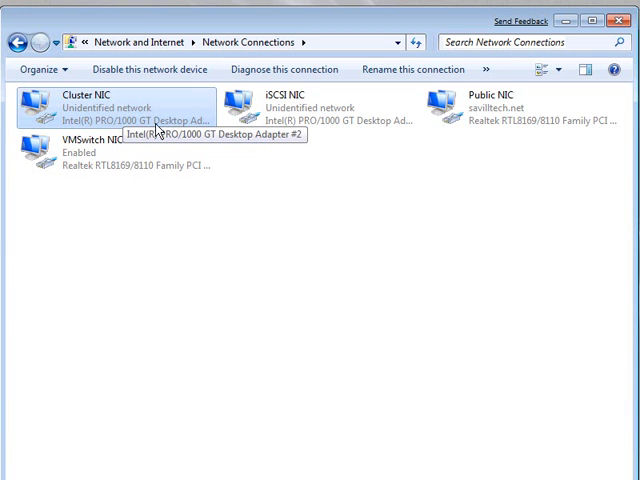
mouse_move(208, 332)
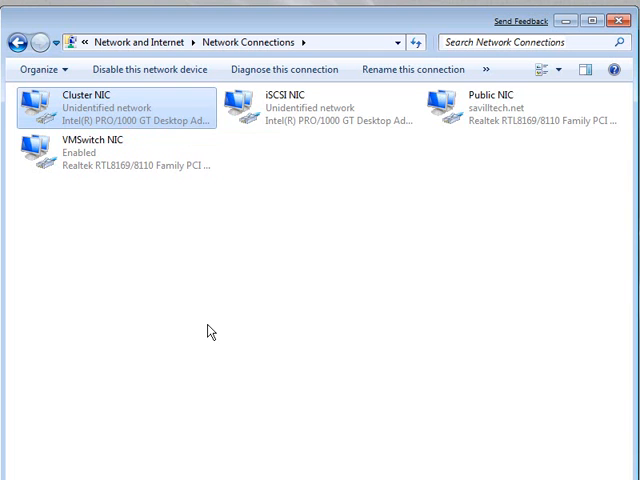
mouse_move(318, 128)
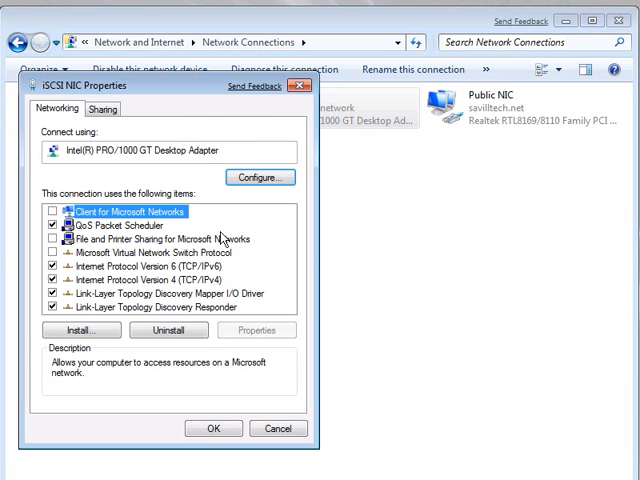
left_click(156, 280)
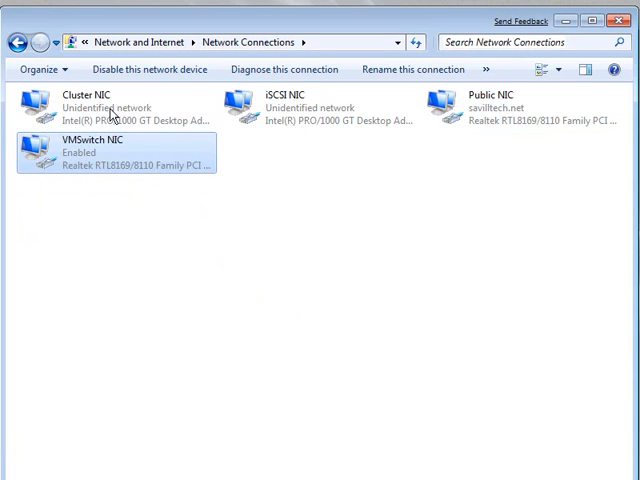
mouse_move(318, 168)
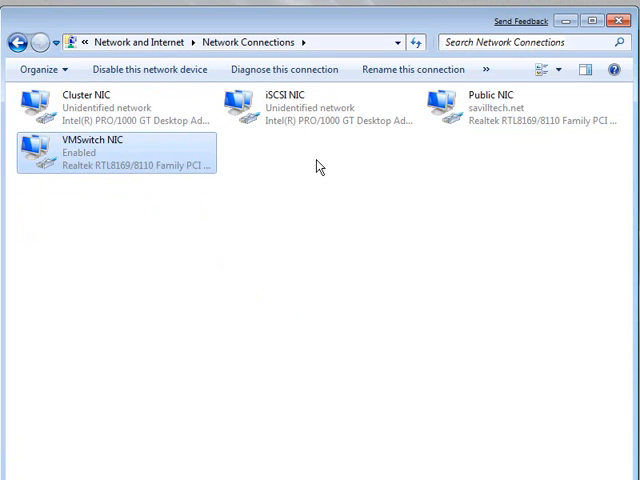
mouse_move(372, 160)
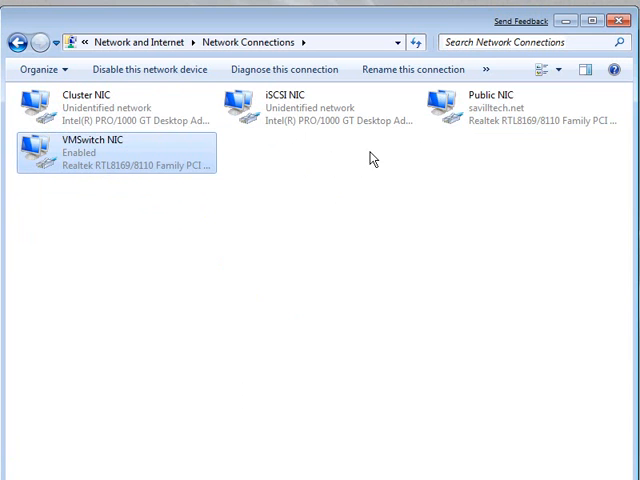
mouse_move(132, 216)
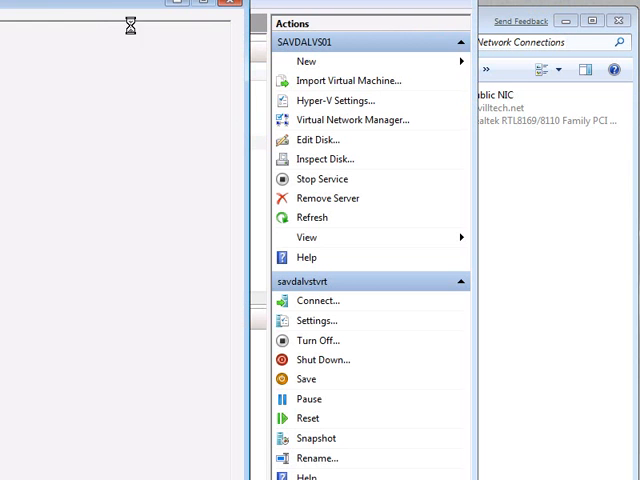
View the VM Network virtual network and its Realtek adapter in Virtual Network Manager
left_click(352, 120)
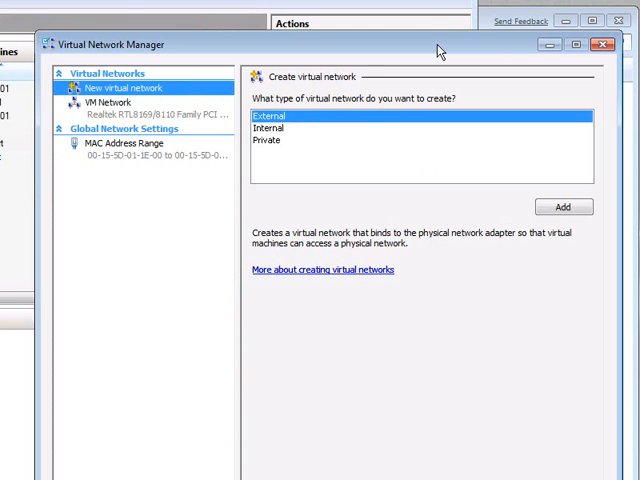
left_click(104, 102)
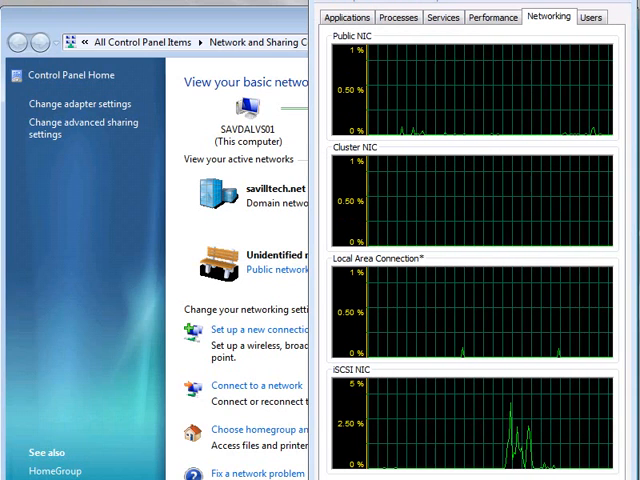
Show the adapter list beside Task Manager's per-adapter network graphs
left_click(68, 104)
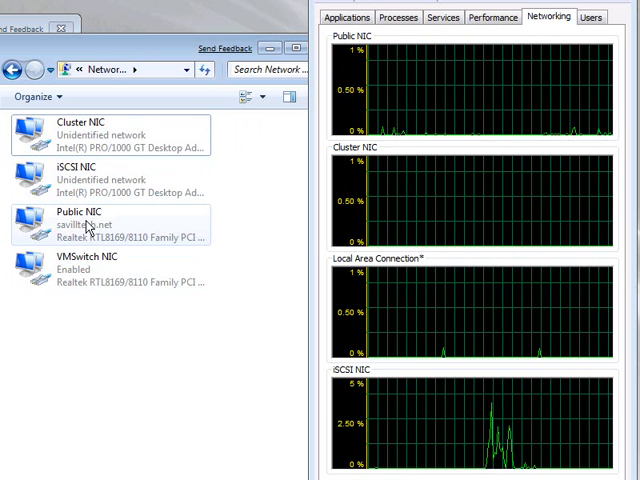
mouse_move(96, 230)
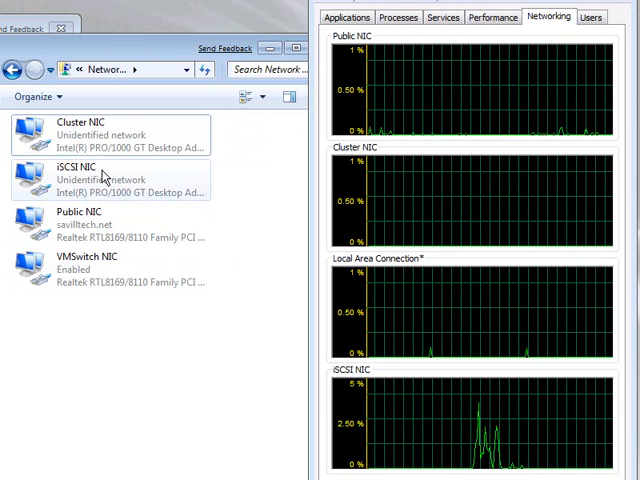
mouse_move(100, 276)
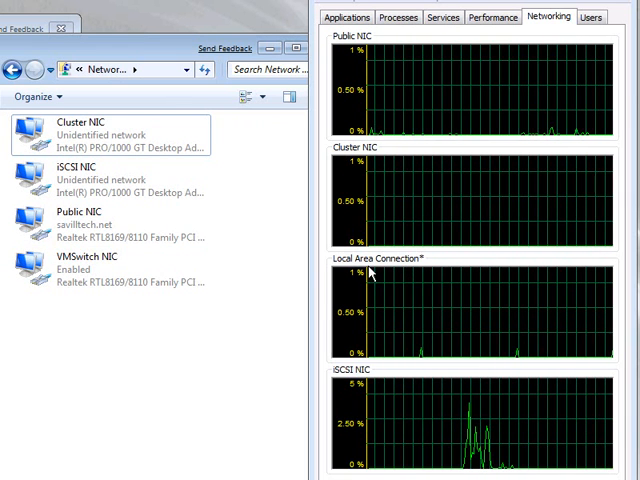
mouse_move(90, 276)
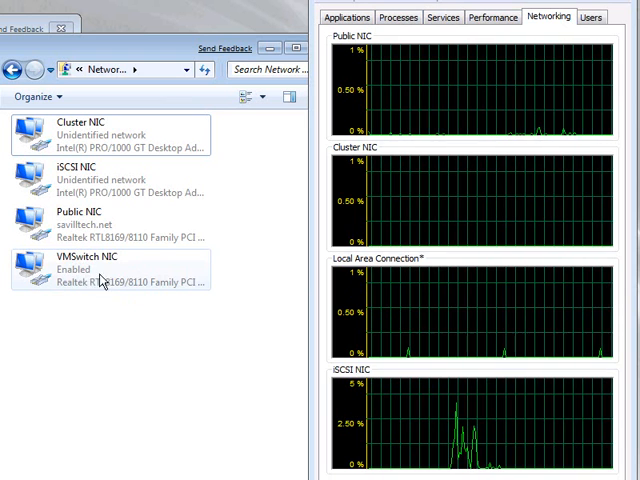
mouse_move(110, 290)
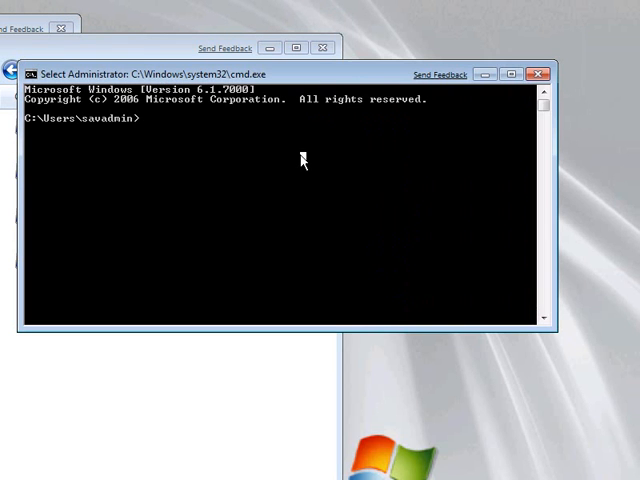
Run ipconfig to list the IP configuration of every adapter
type("ipconfig")
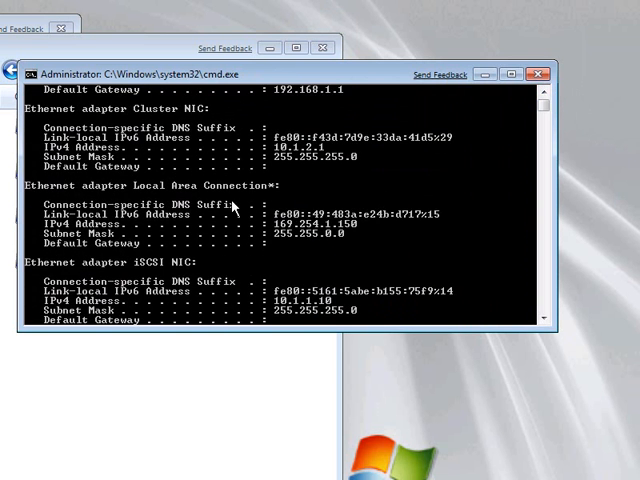
mouse_move(272, 230)
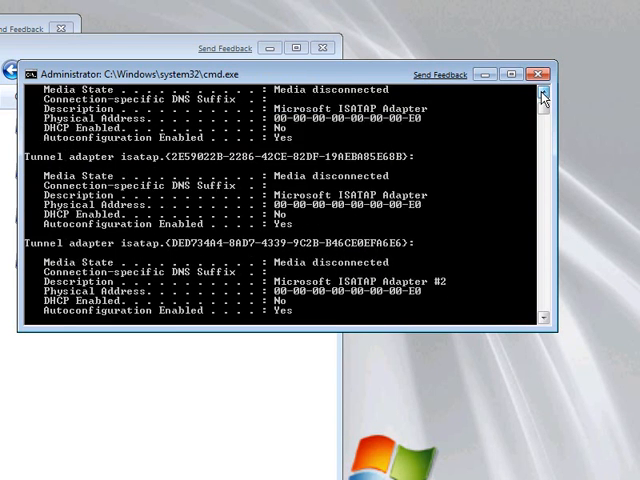
Scroll up to the Local Area Connection* Failover Cluster Virtual Adapter details at 169.254.1.150
scroll("up", 3)
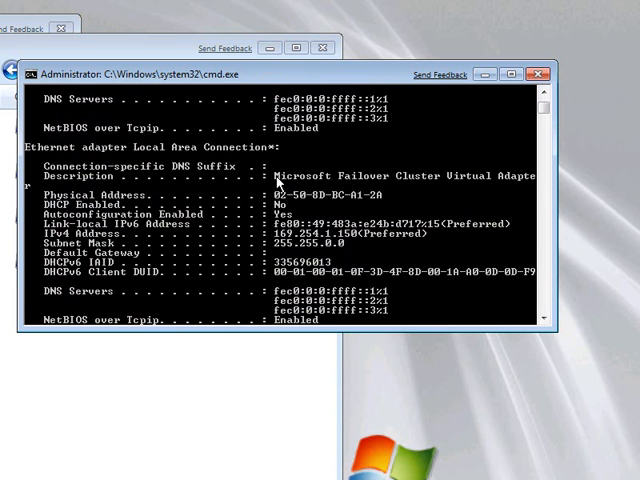
mouse_move(530, 176)
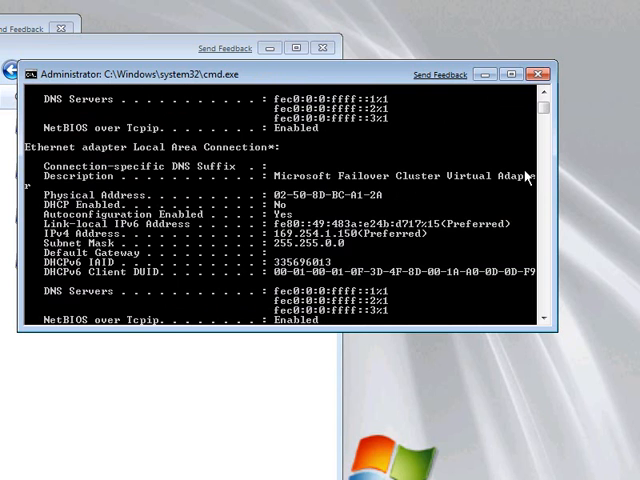
mouse_move(336, 202)
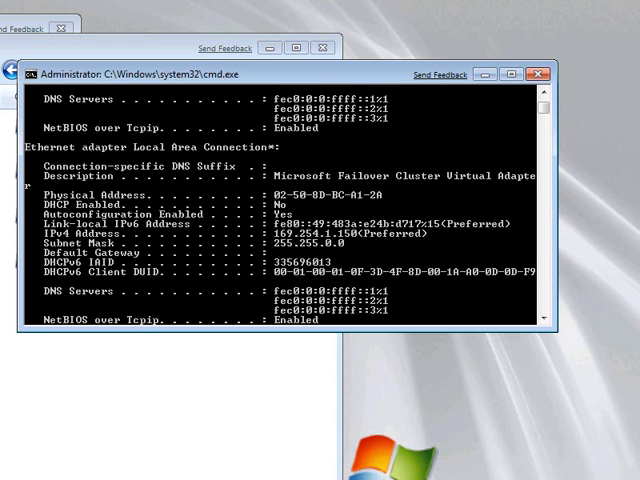
mouse_move(338, 78)
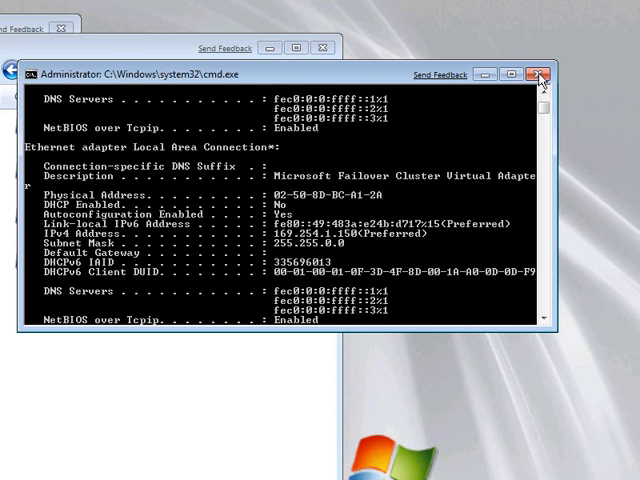
mouse_move(280, 238)
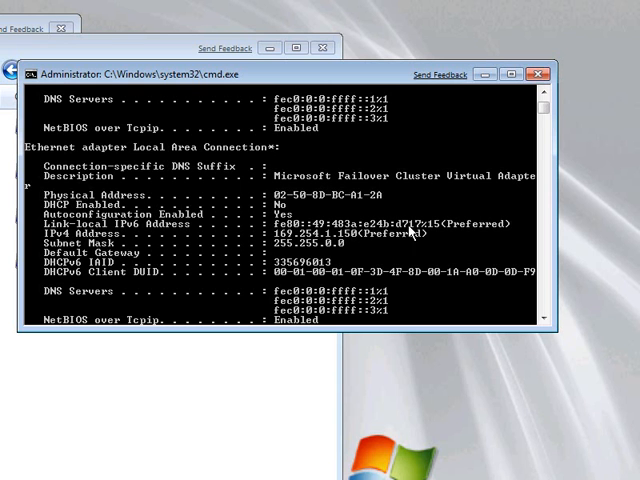
mouse_move(416, 148)
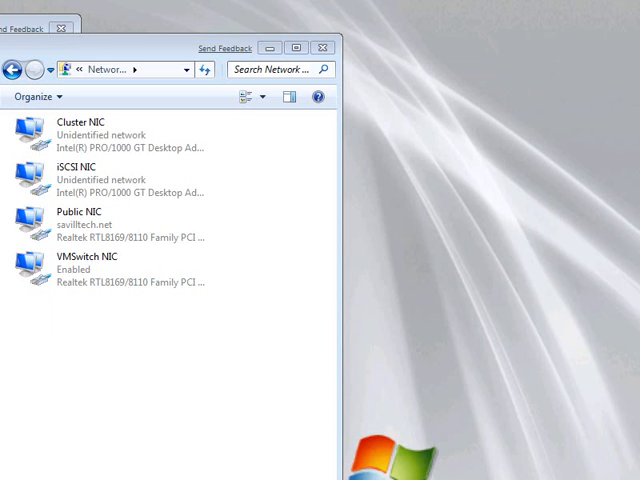
mouse_move(572, 96)
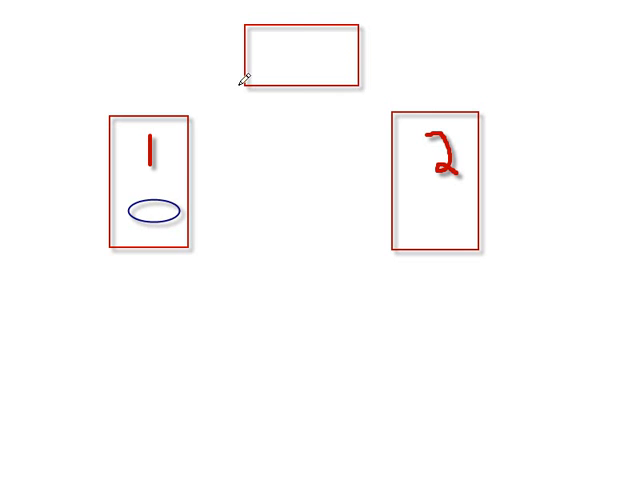
Draw a purple line from the top box's disk to node 1's disk
left_click(250, 30)
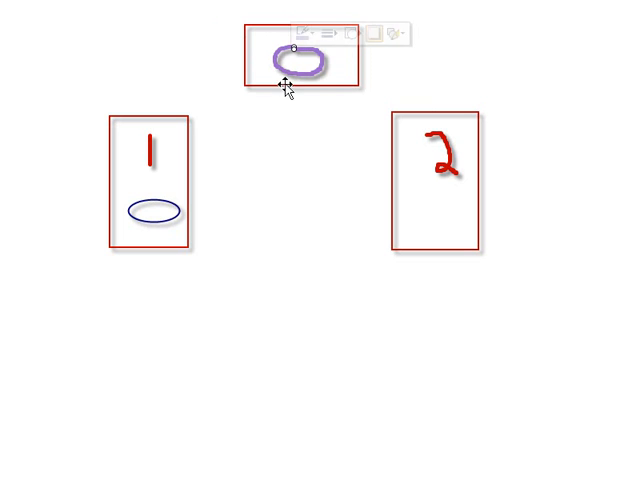
left_click_drag(284, 82, 192, 212)
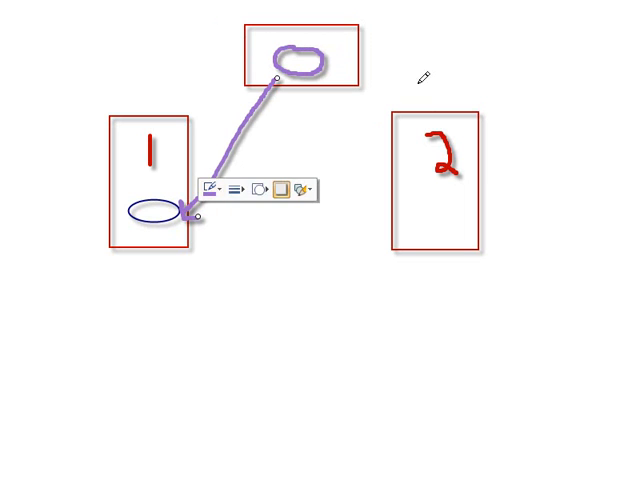